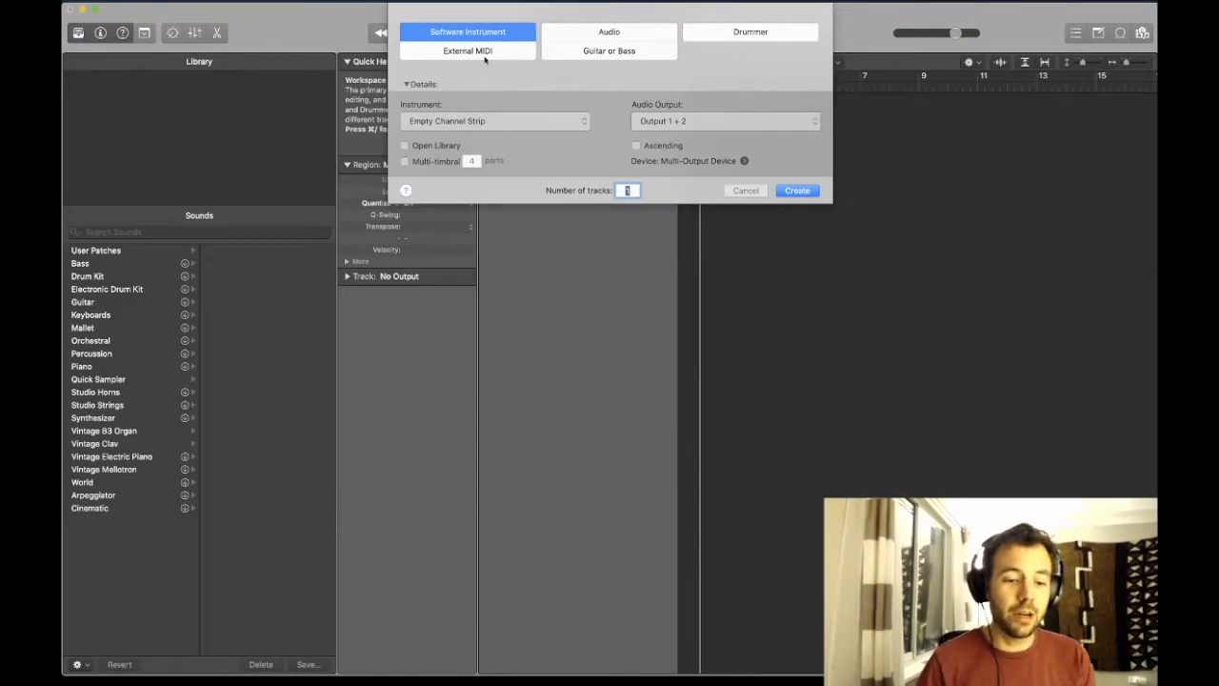
{"action": "mouse_move", "coordinate": [518, 122]}
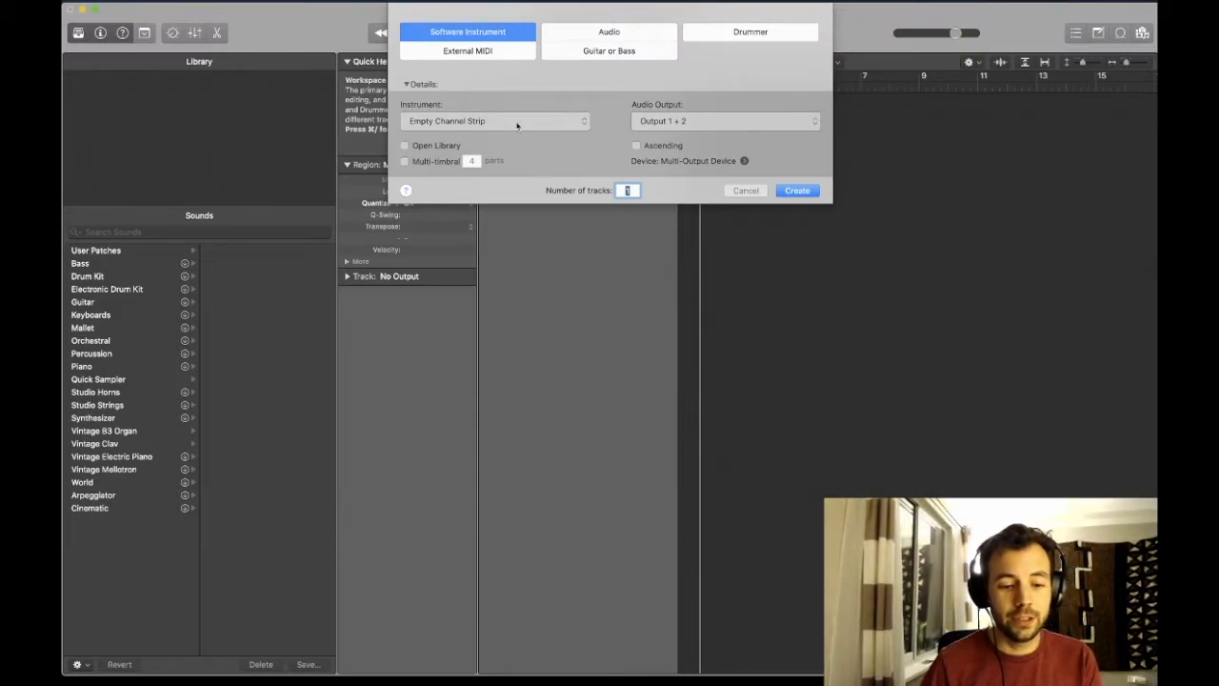
Load Quick Sampler (Single Sample) > Mono as the new software instrument track's instrument.
{"action": "left_click", "coordinate": [493, 122]}
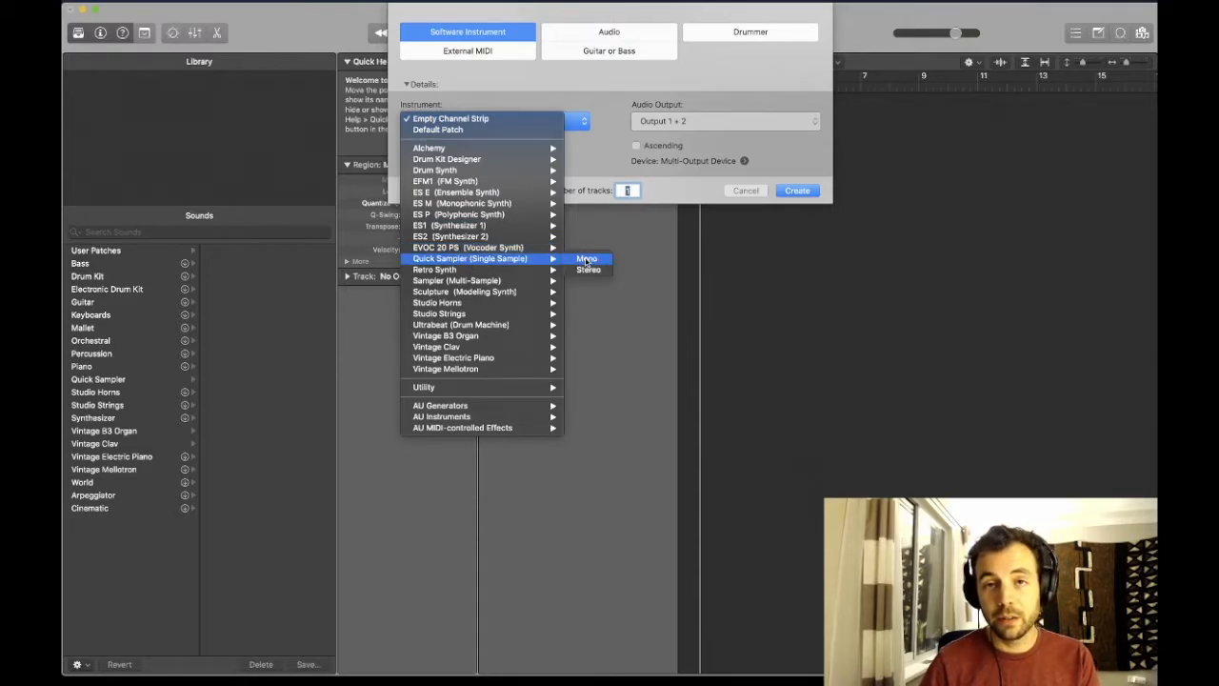
{"action": "left_click", "coordinate": [586, 259]}
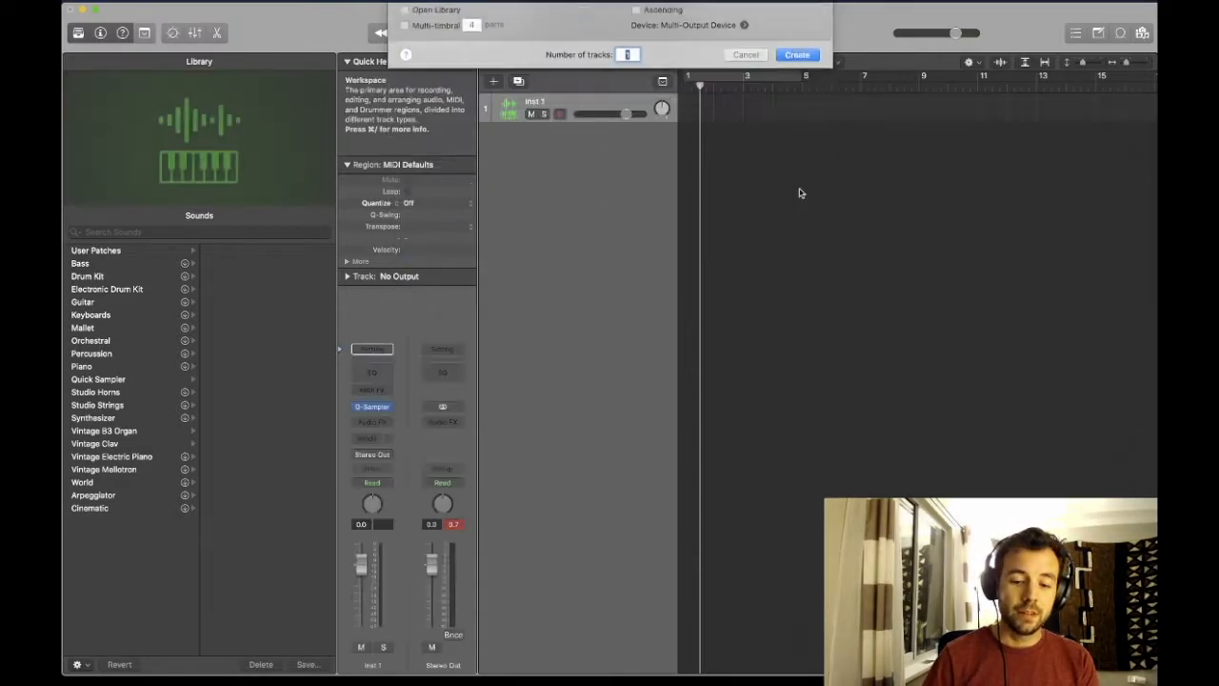
Put Quick Sampler into Recorder mode with Input 1 as the recording source.
{"action": "left_click", "coordinate": [796, 53]}
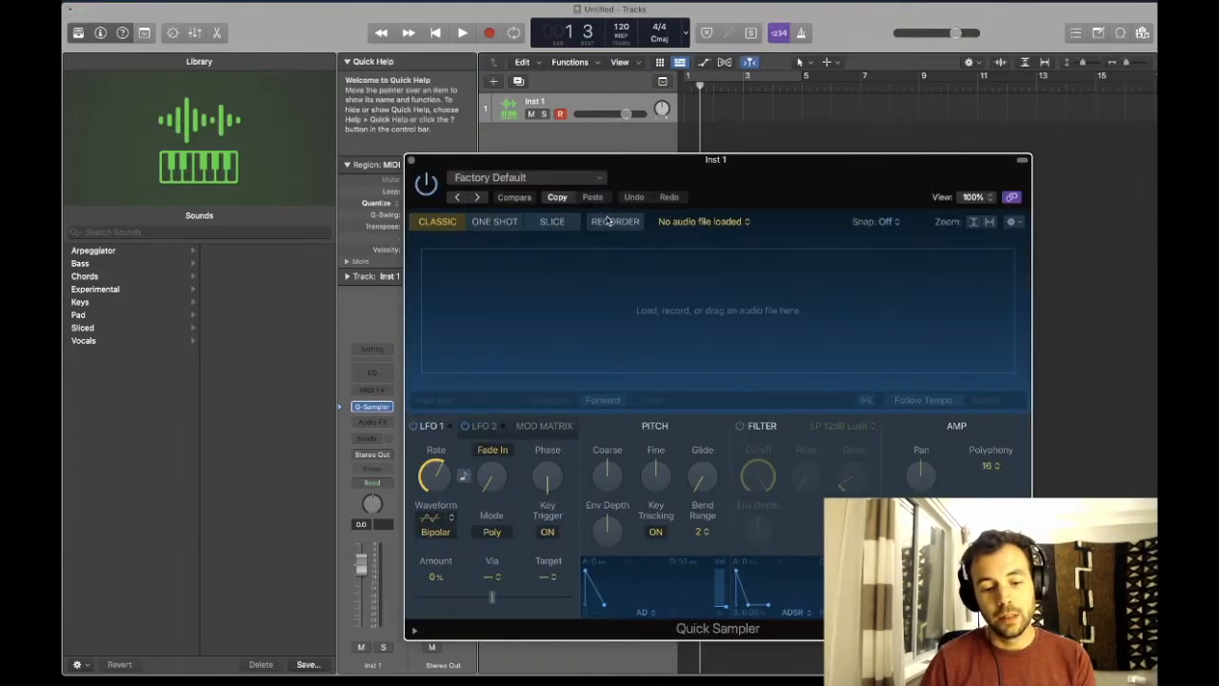
{"action": "left_click", "coordinate": [613, 221]}
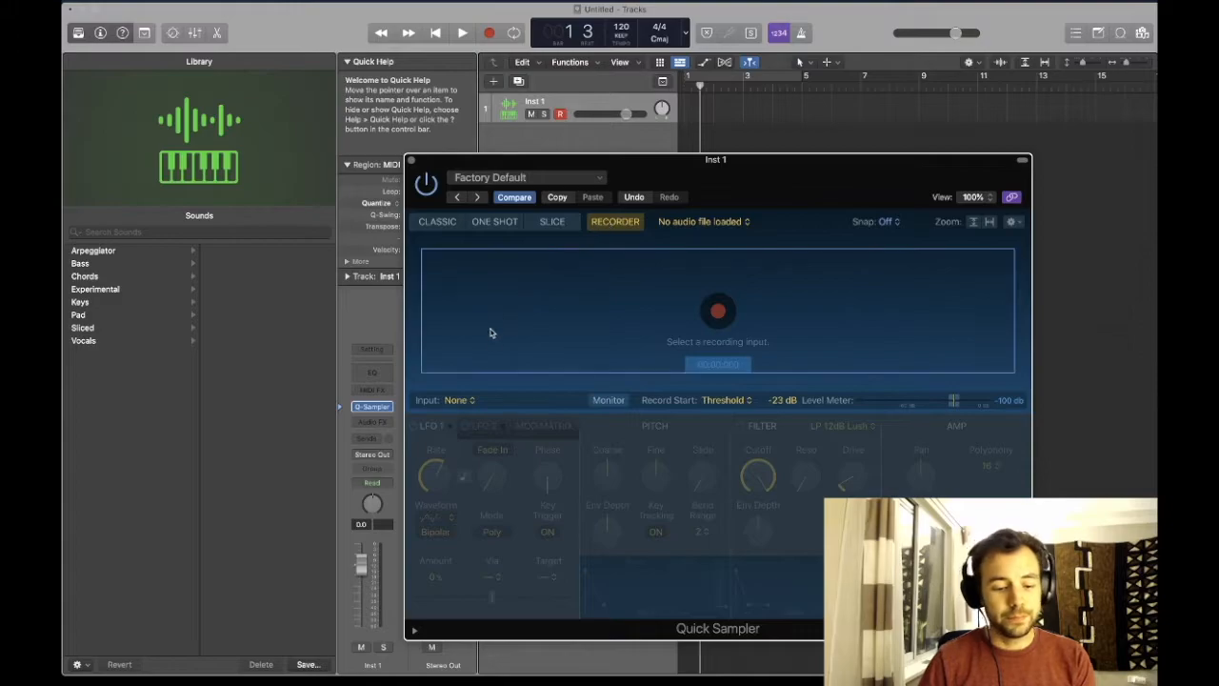
{"action": "left_click", "coordinate": [457, 400]}
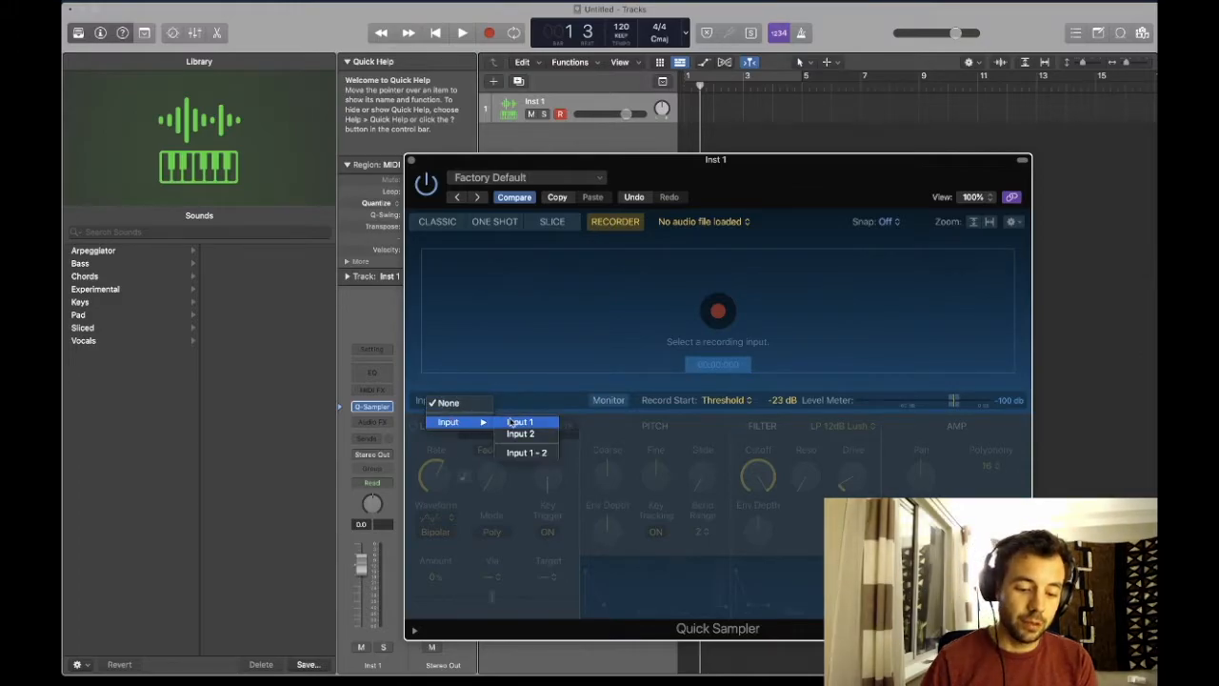
{"action": "left_click", "coordinate": [518, 421]}
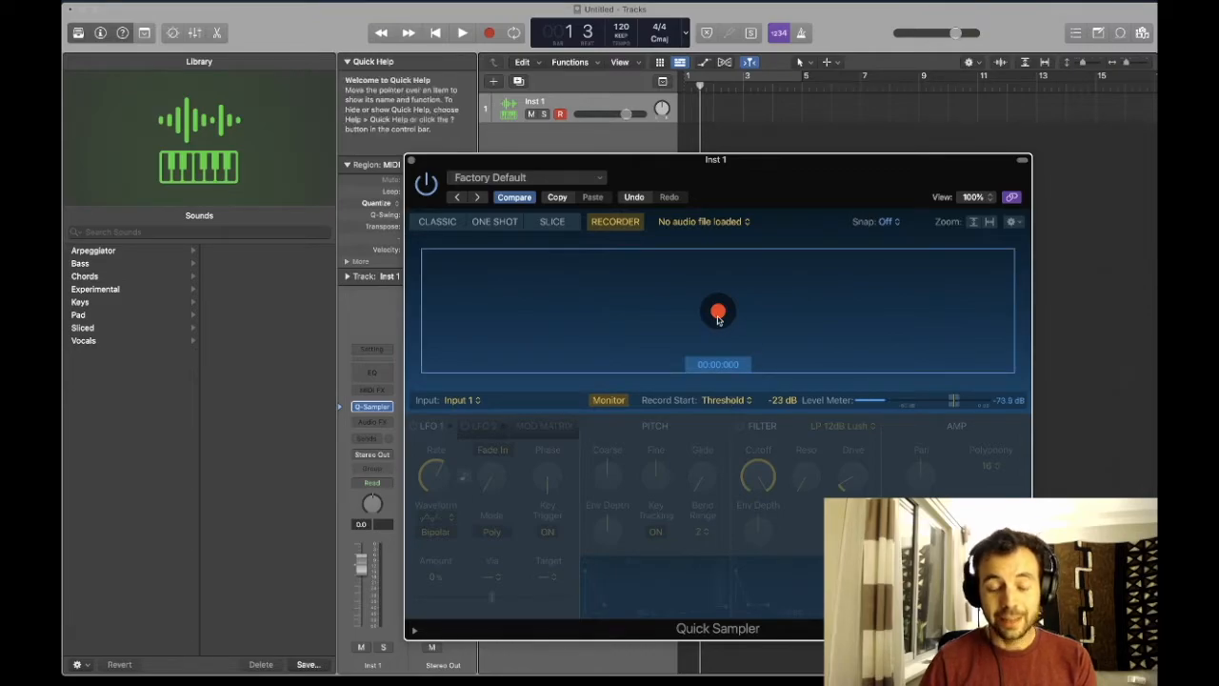
{"action": "mouse_move", "coordinate": [609, 400]}
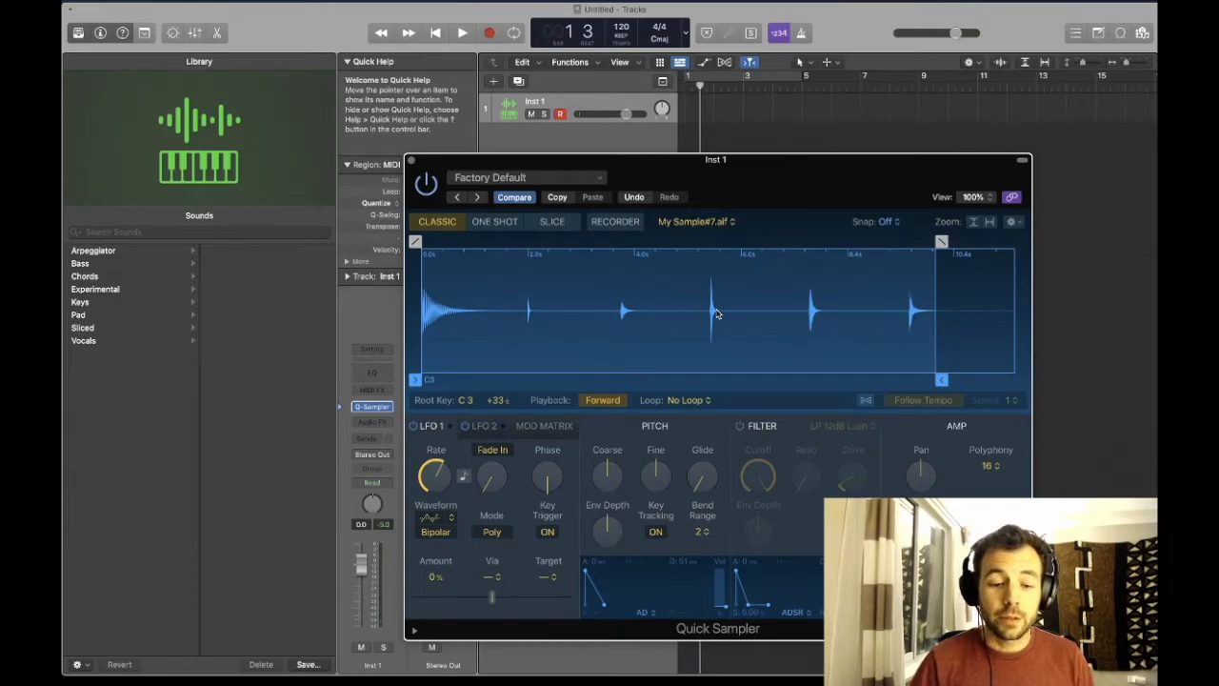
{"action": "mouse_move", "coordinate": [552, 221]}
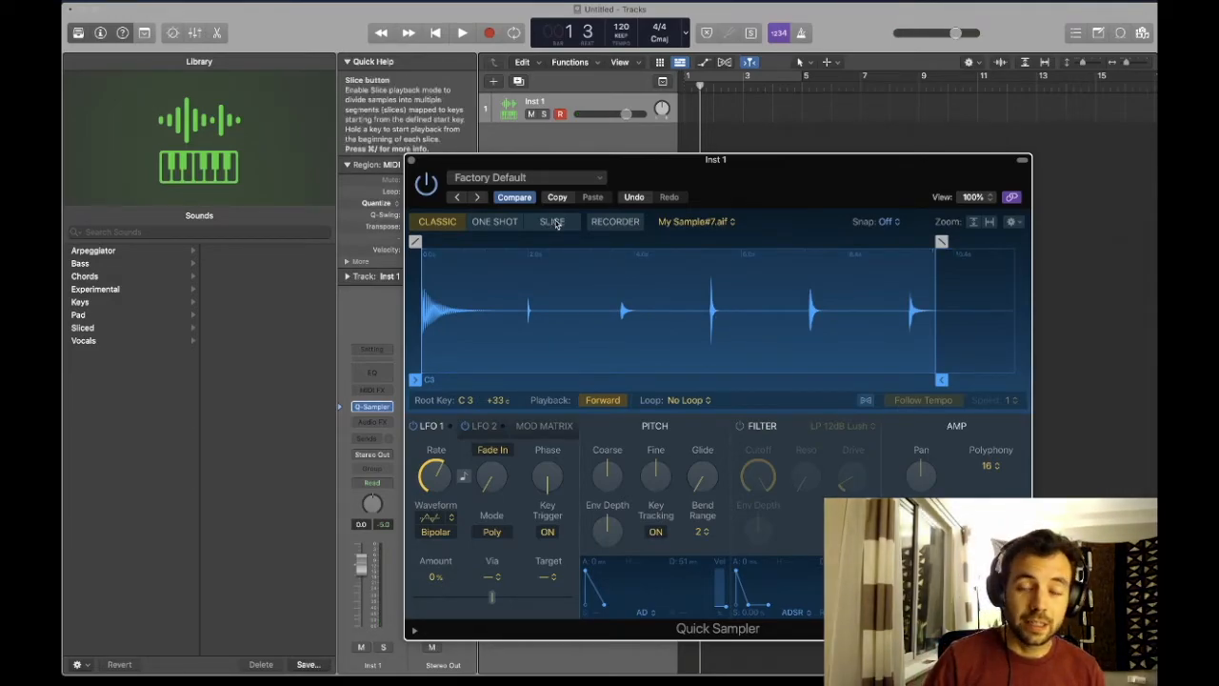
Switch the sample to Slice mode with sensitivity at 100, one marker per drum transient.
{"action": "left_click", "coordinate": [552, 221]}
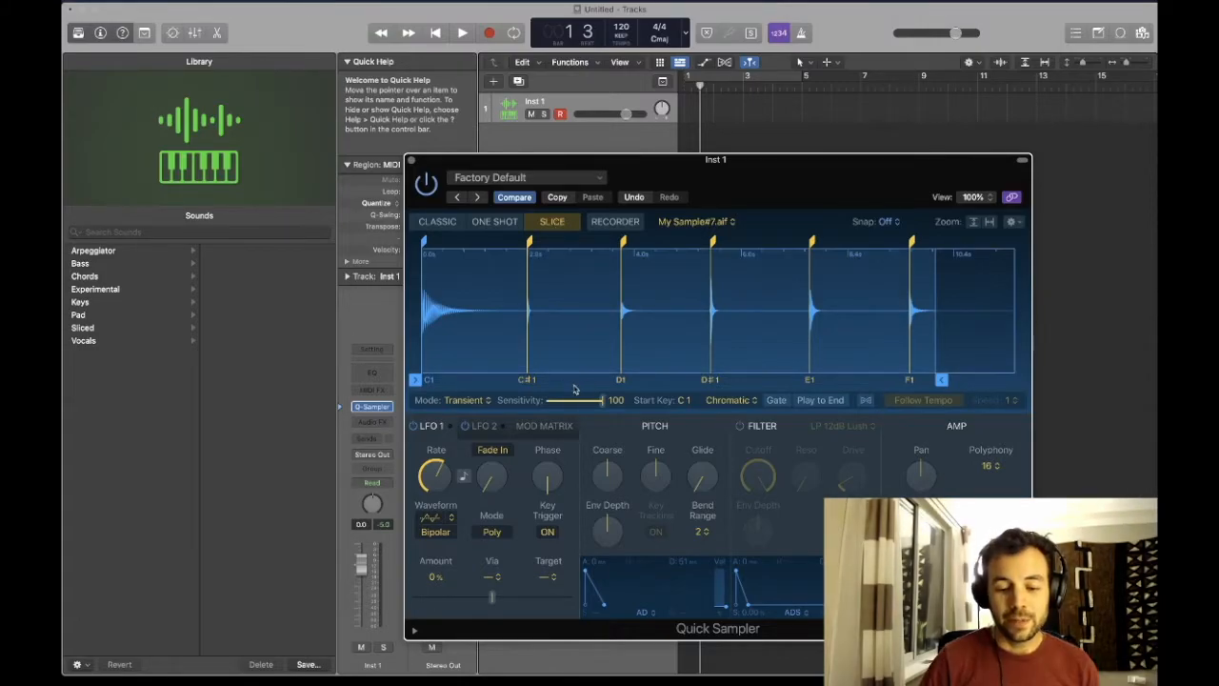
{"action": "left_click_drag", "start_coordinate": [600, 400], "coordinate": [594, 404]}
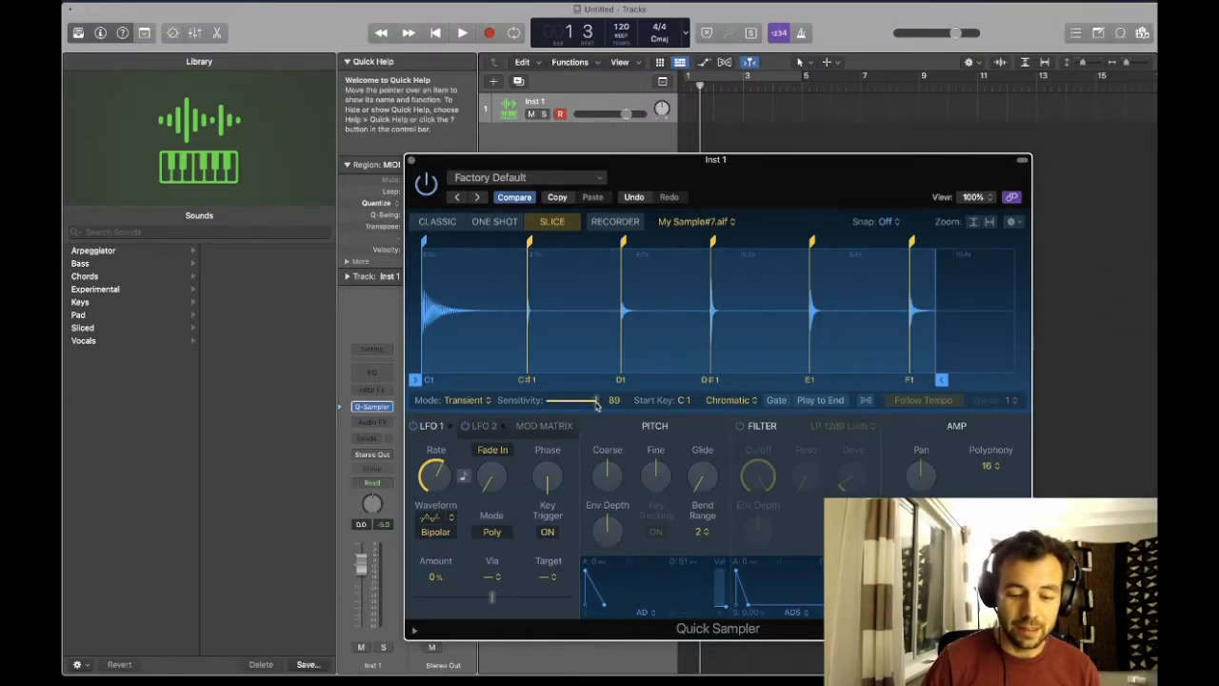
{"action": "left_click_drag", "start_coordinate": [598, 400], "coordinate": [614, 400]}
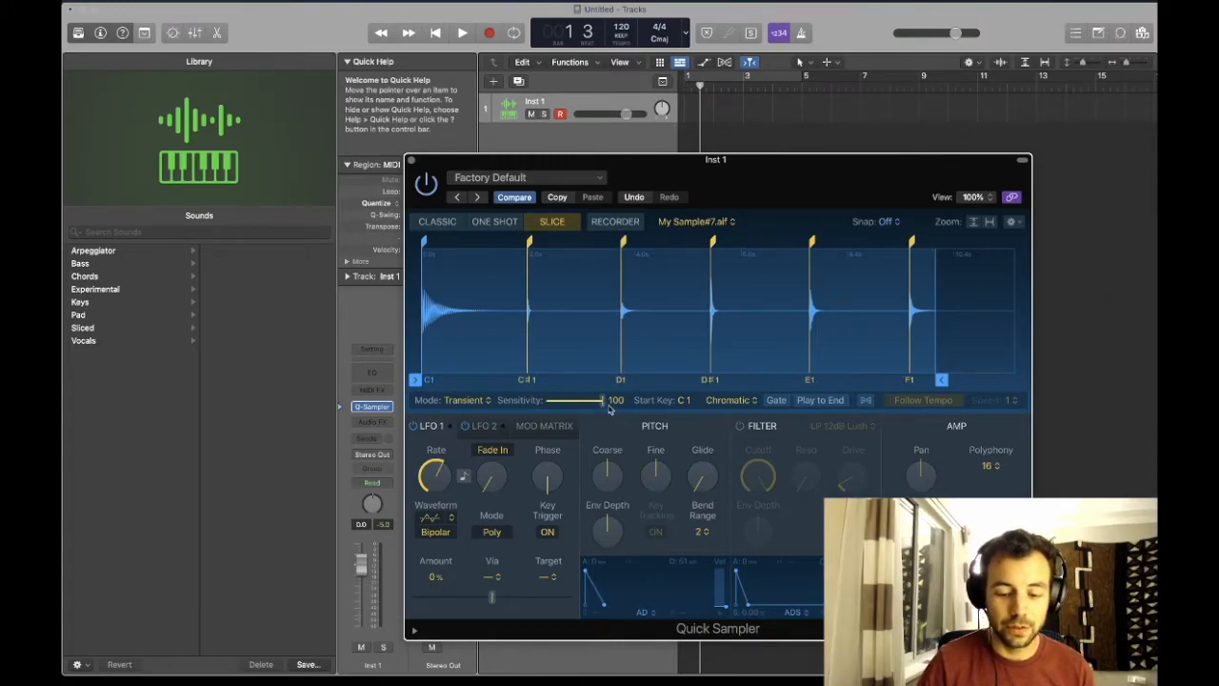
{"action": "mouse_move", "coordinate": [571, 400]}
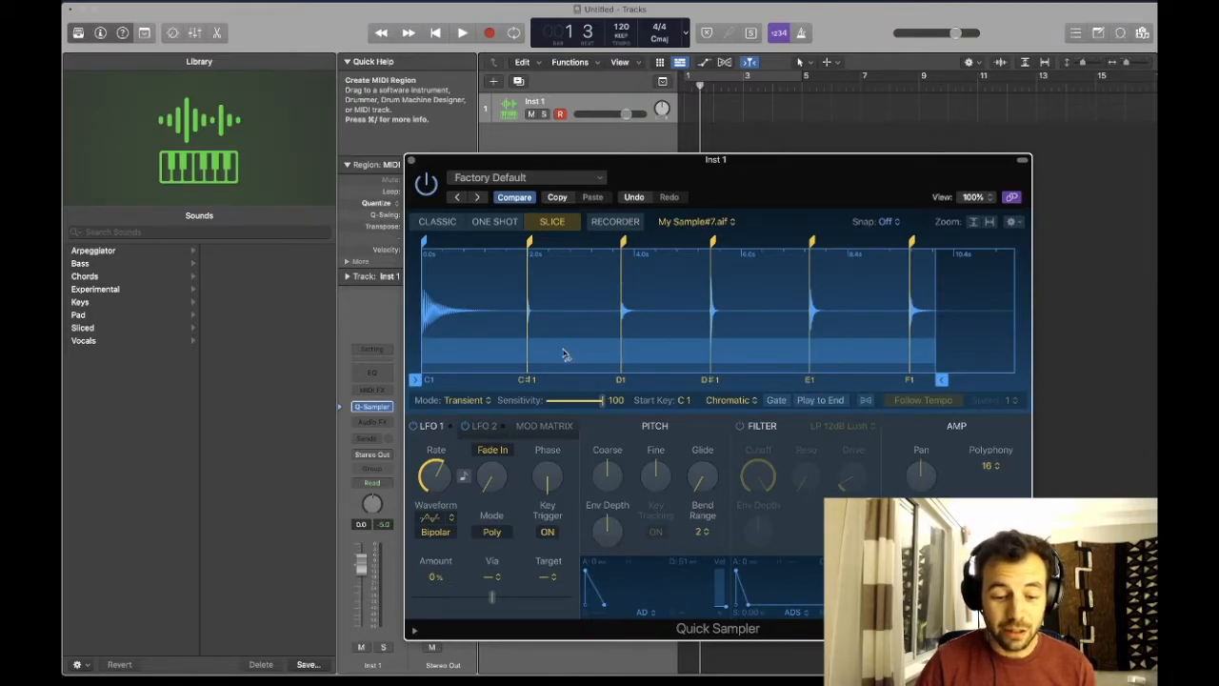
Create a Drum Machine Designer track from the six slices via the waveform's context menu.
{"action": "right_click", "coordinate": [590, 362]}
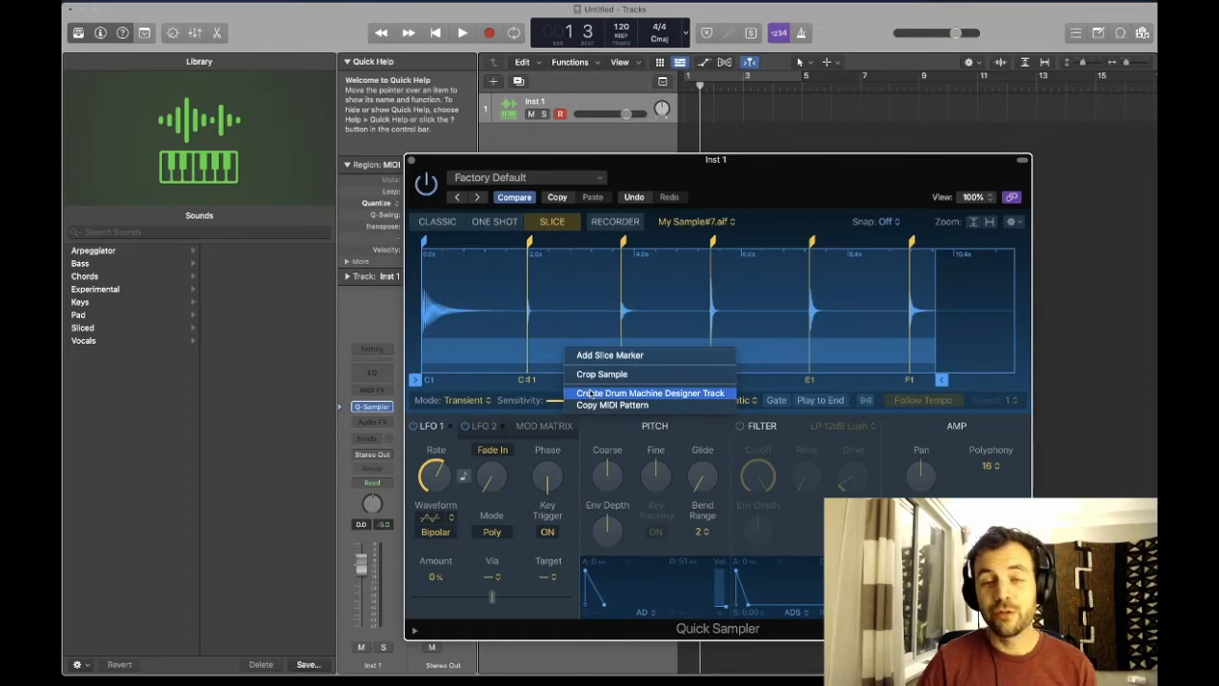
{"action": "left_click", "coordinate": [649, 392]}
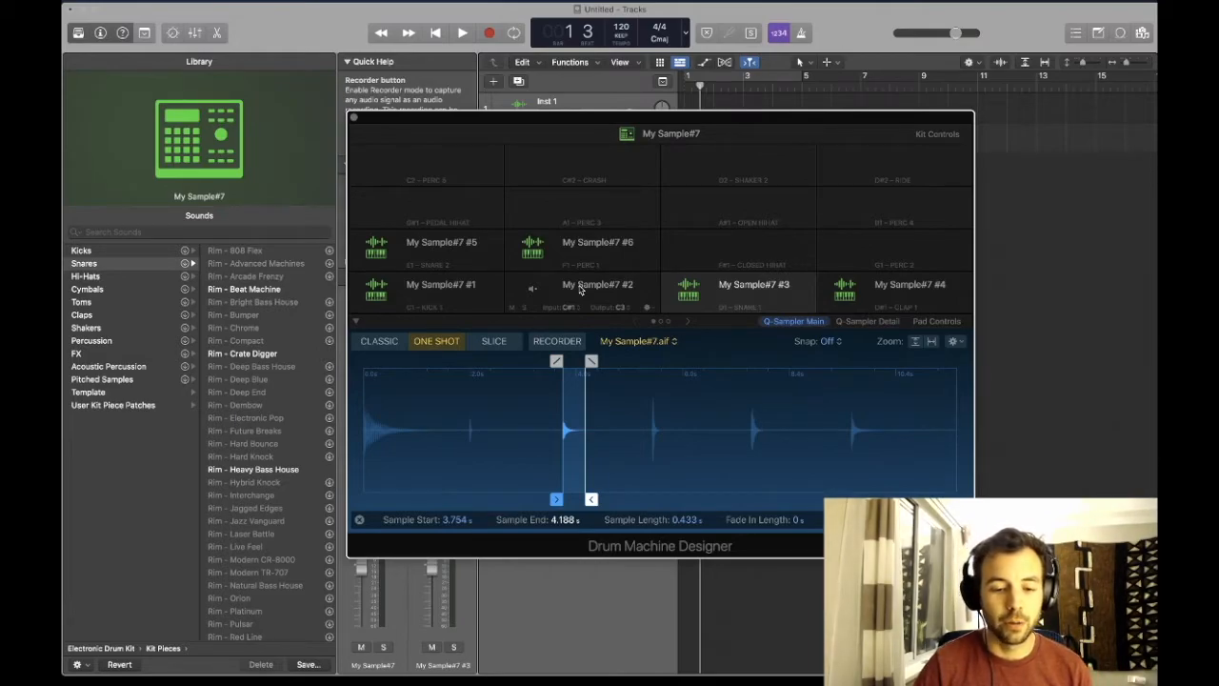
{"action": "mouse_move", "coordinate": [522, 234]}
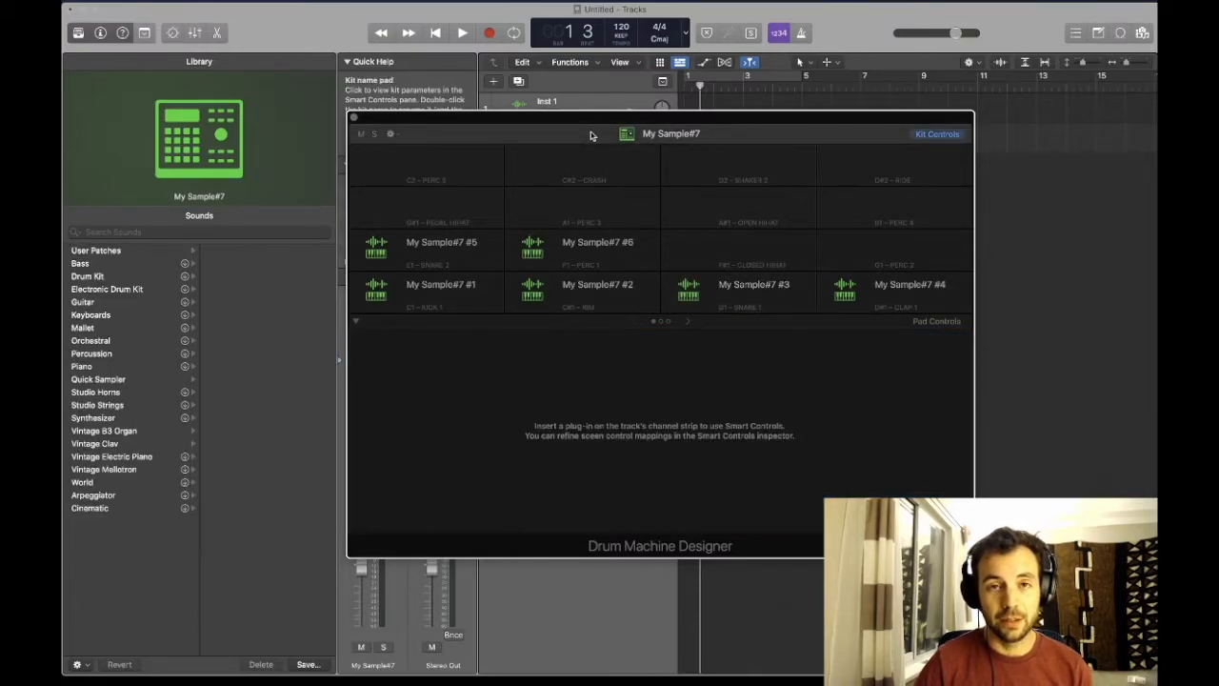
{"action": "mouse_move", "coordinate": [581, 134]}
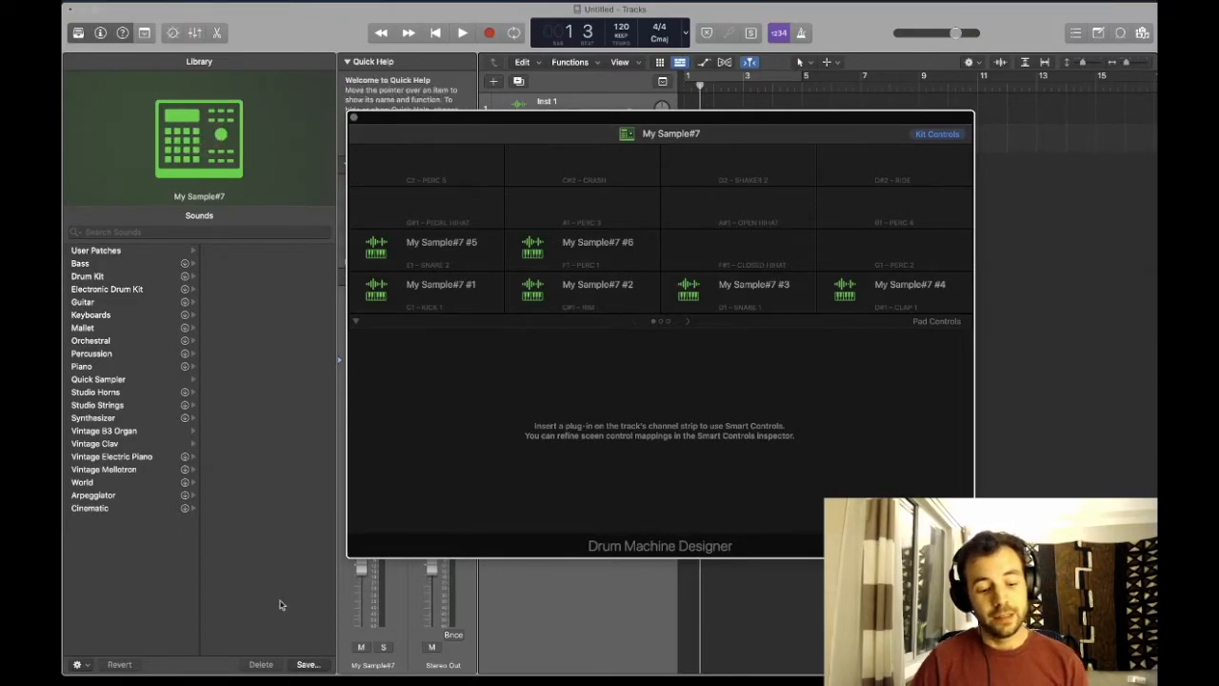
{"action": "mouse_move", "coordinate": [307, 663]}
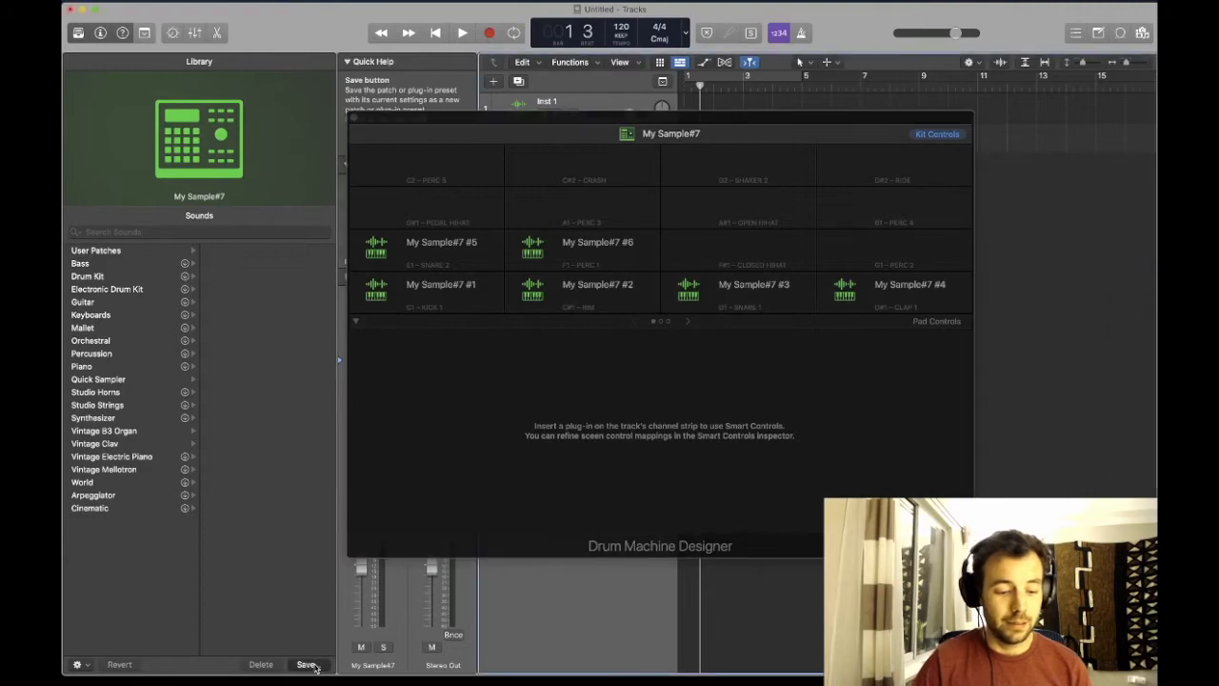
Save the Drum Machine Designer kit as a Library patch named VolcaDrumPreset3.
{"action": "left_click", "coordinate": [307, 663]}
{"action": "type", "text": "VolcaDrumPreset.patch"}
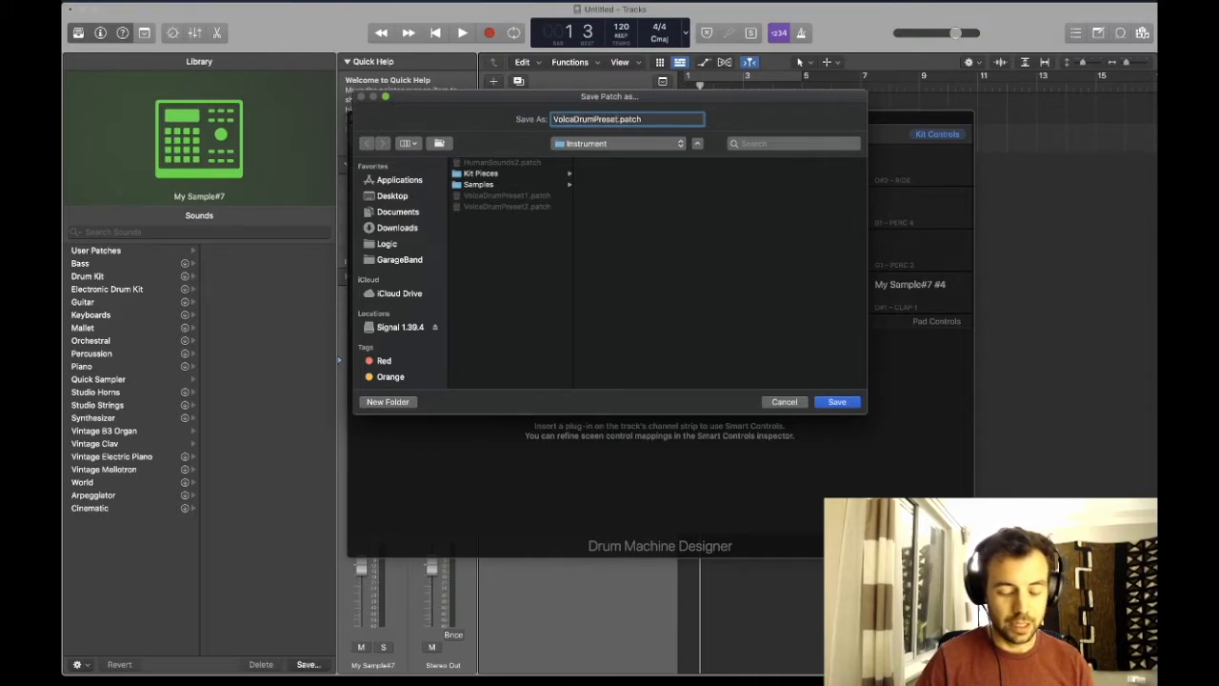
{"action": "left_click", "coordinate": [836, 400]}
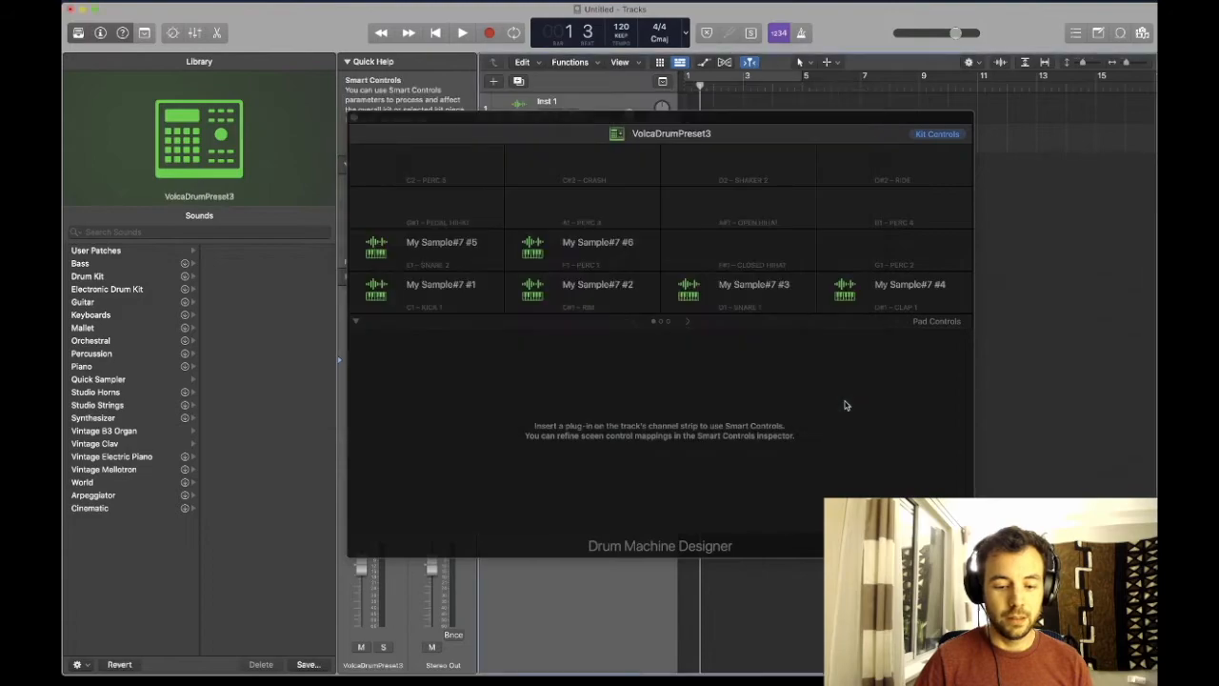
Show User Patches in the Library and load VolcaDrumPreset3 from the list.
{"action": "left_click", "coordinate": [95, 249]}
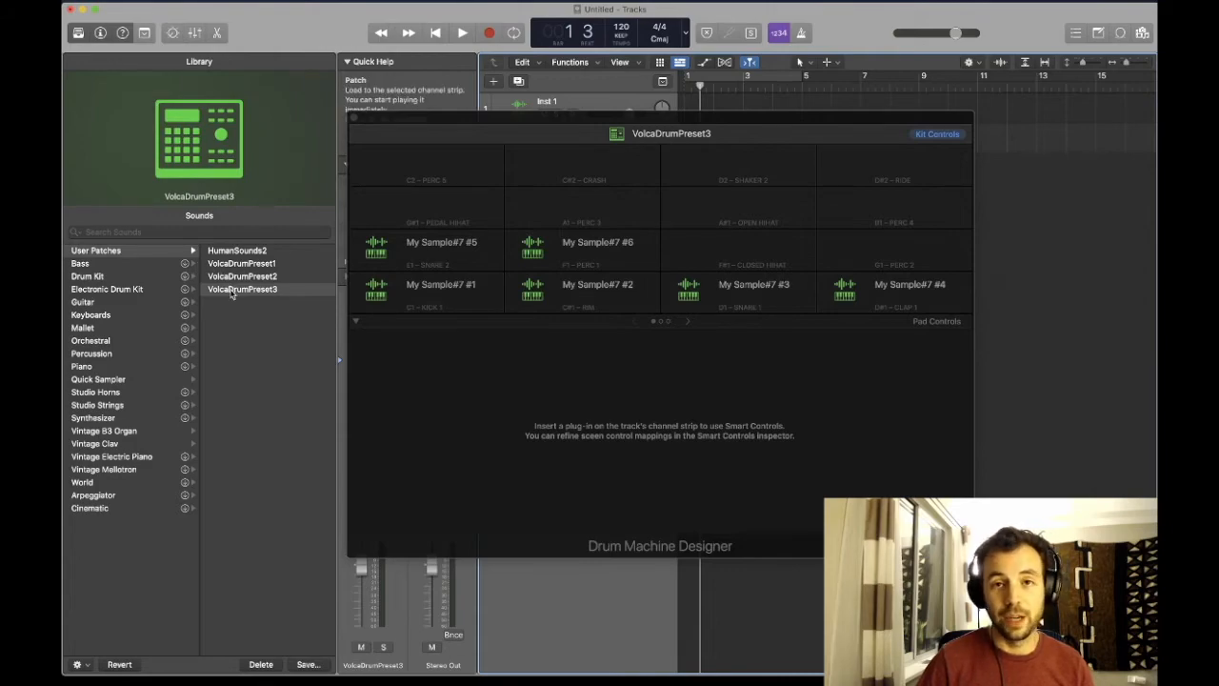
{"action": "mouse_move", "coordinate": [240, 290]}
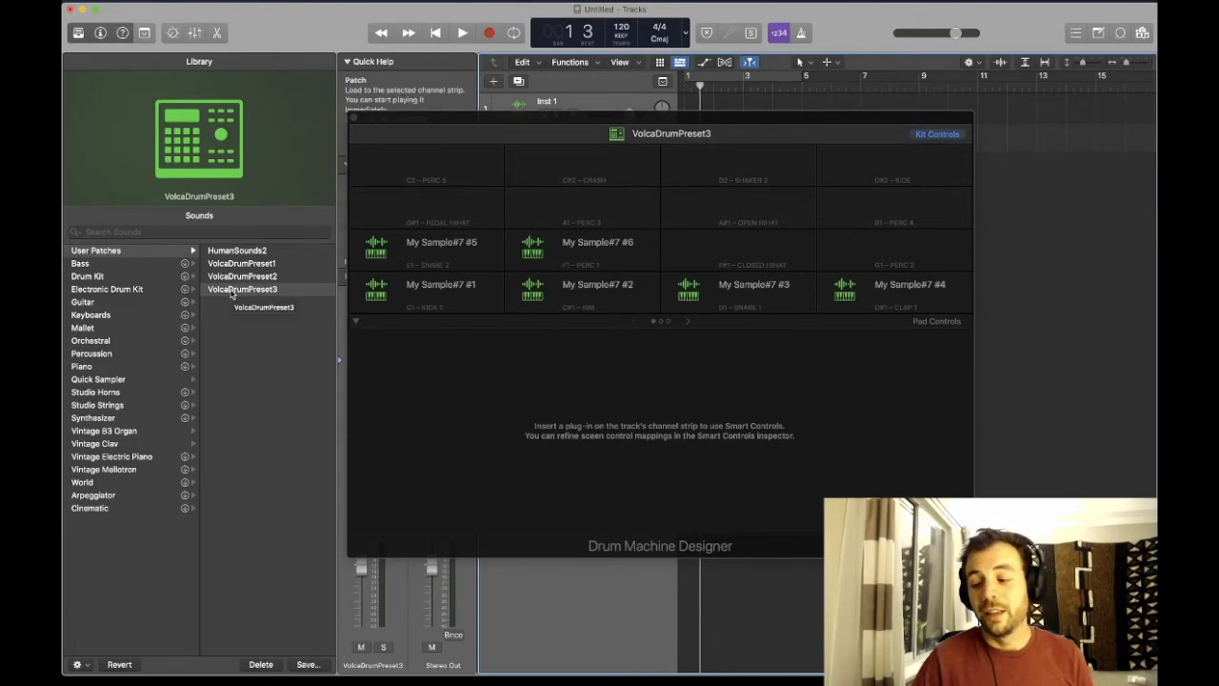
{"action": "left_click", "coordinate": [242, 290]}
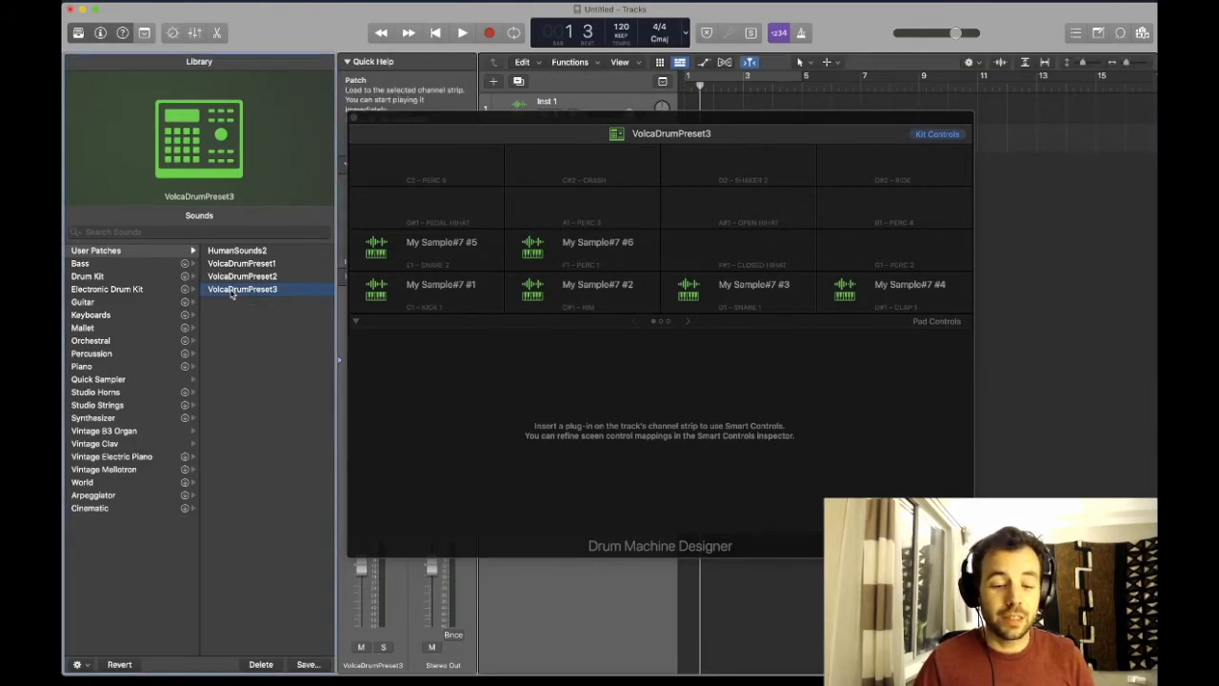